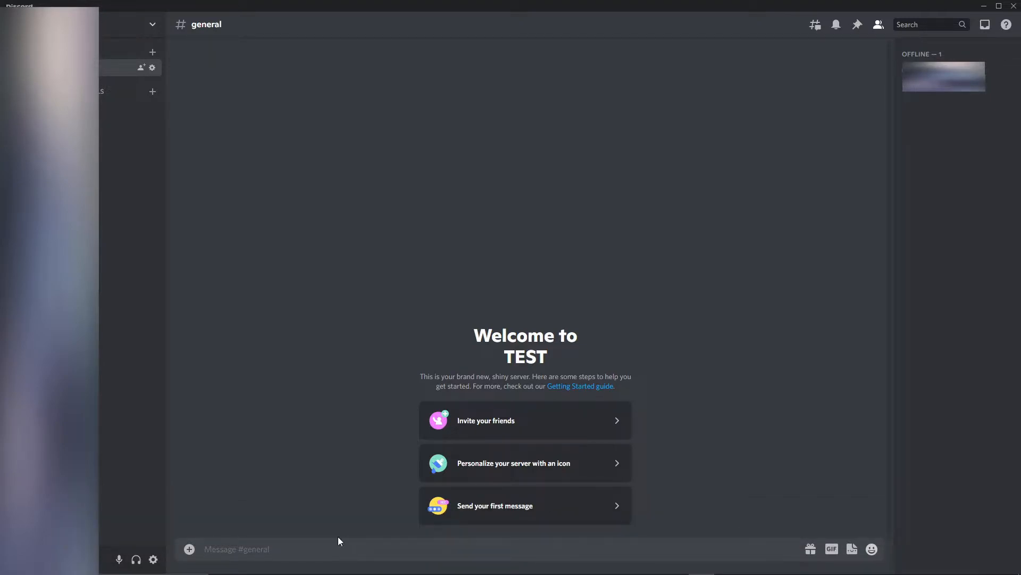
mouse_move(152, 559)
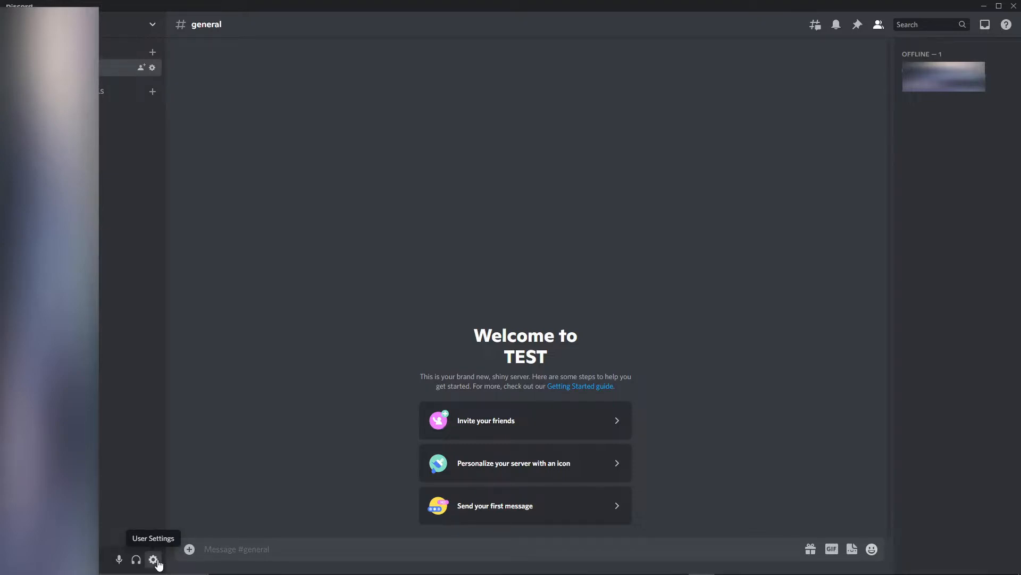
- Switch on the Developer Mode toggle in Advanced settings, then close settings back to #general
left_click(152, 559)
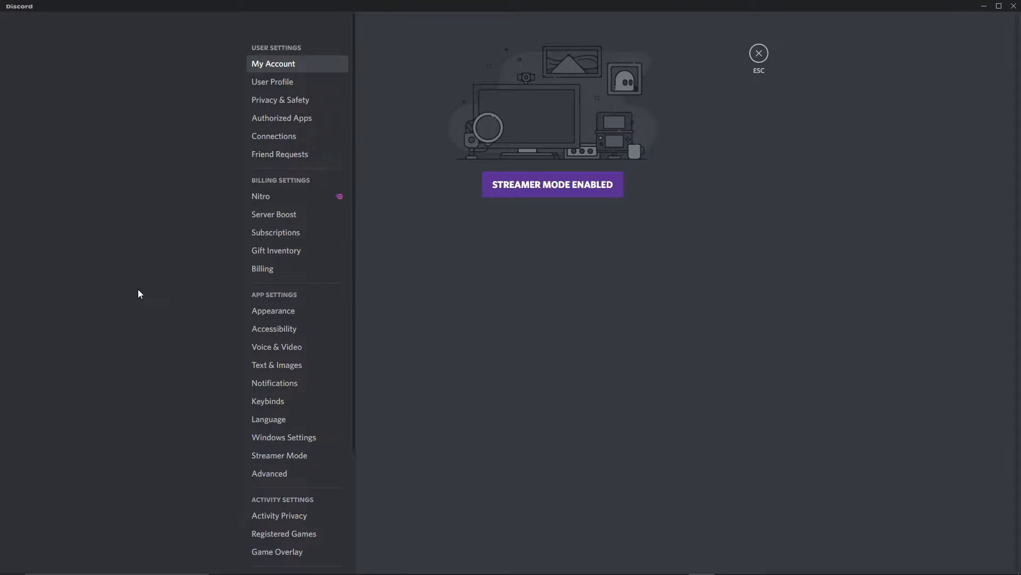
mouse_move(292, 296)
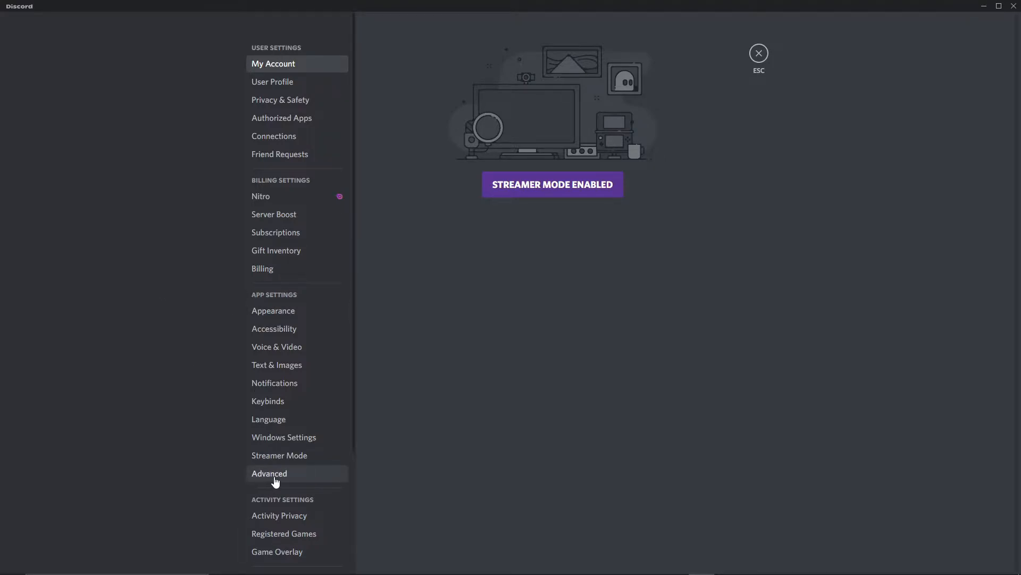
left_click(269, 473)
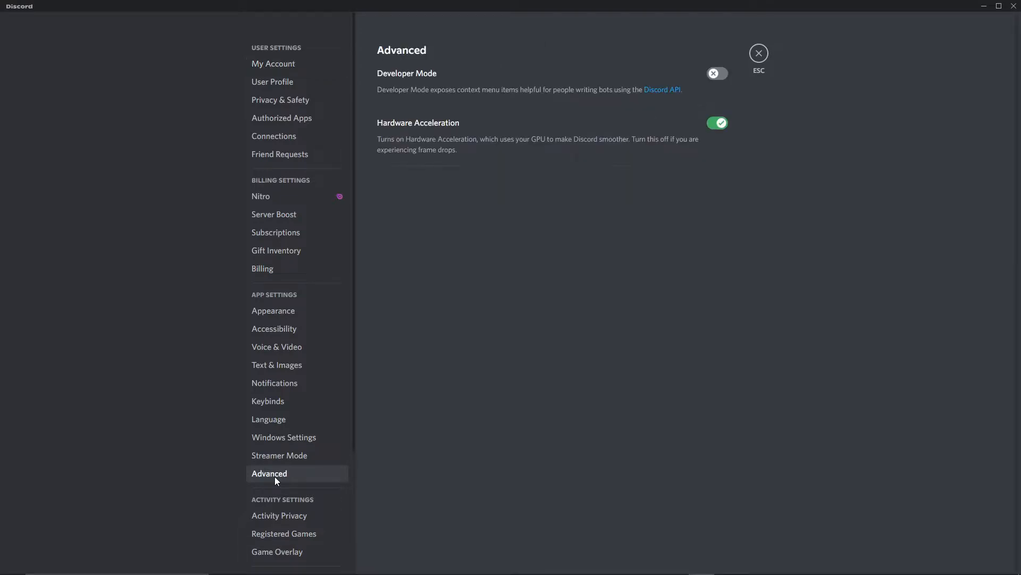
mouse_move(745, 99)
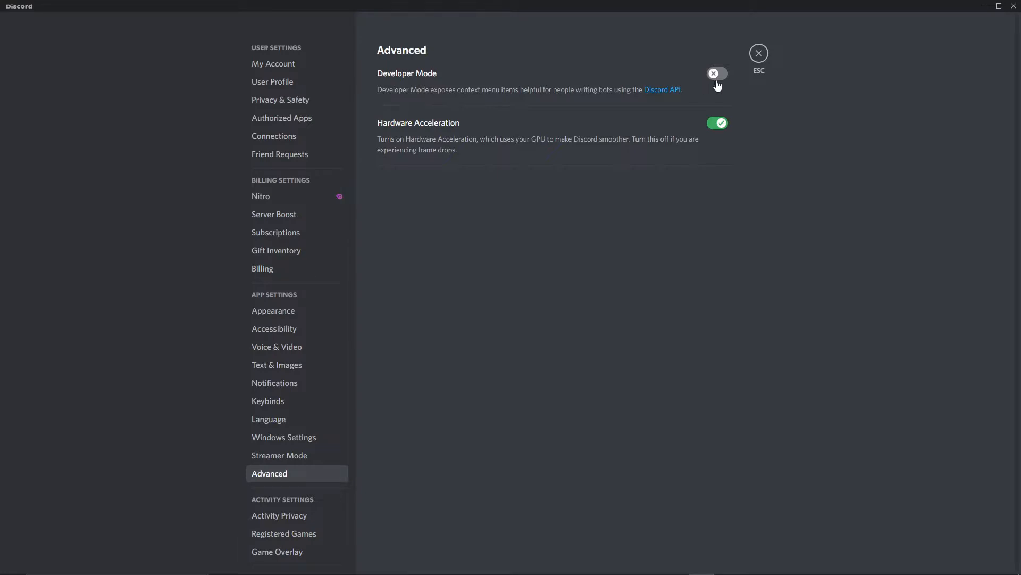
left_click(717, 73)
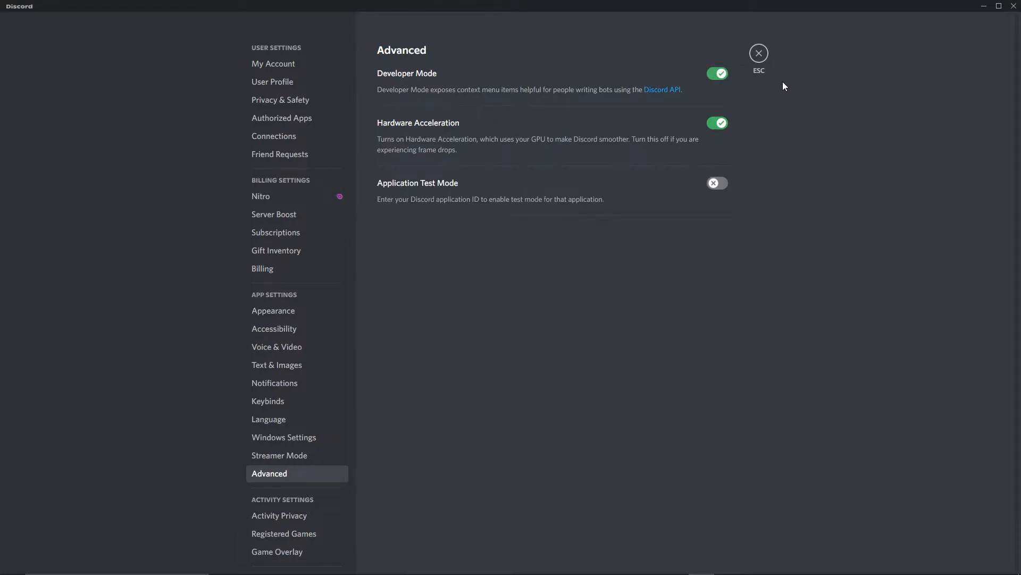
mouse_move(761, 60)
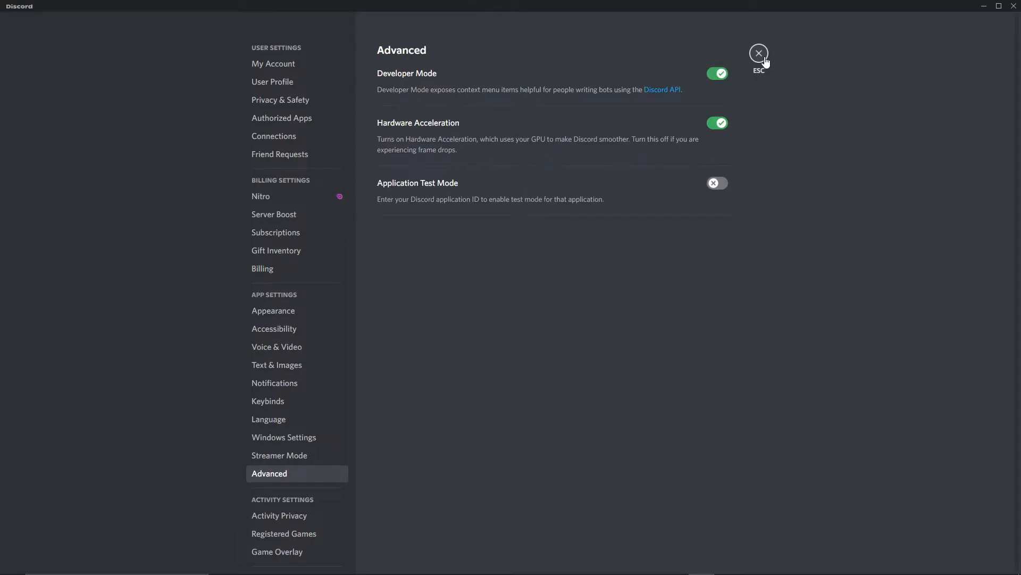
left_click(758, 52)
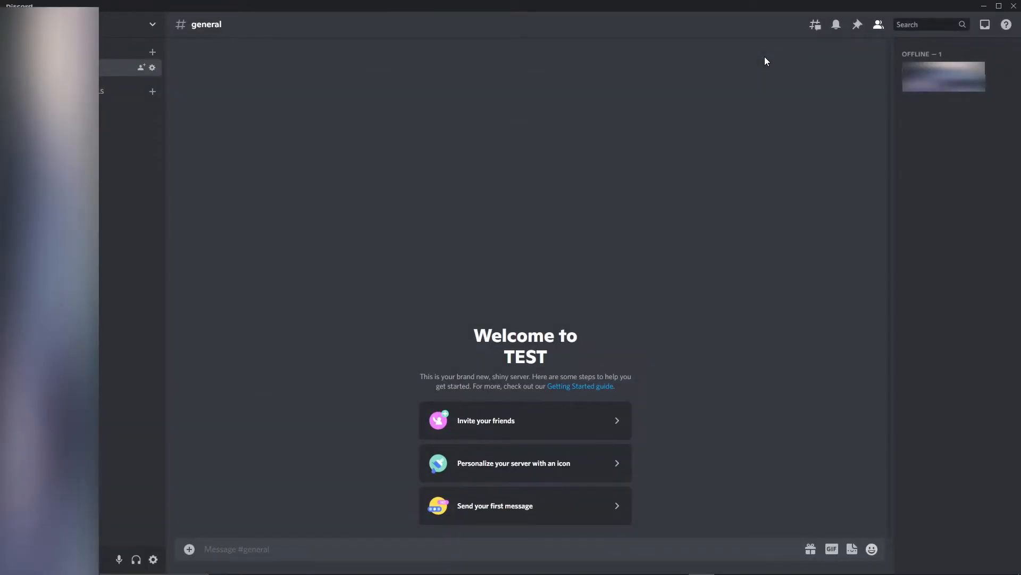
mouse_move(145, 328)
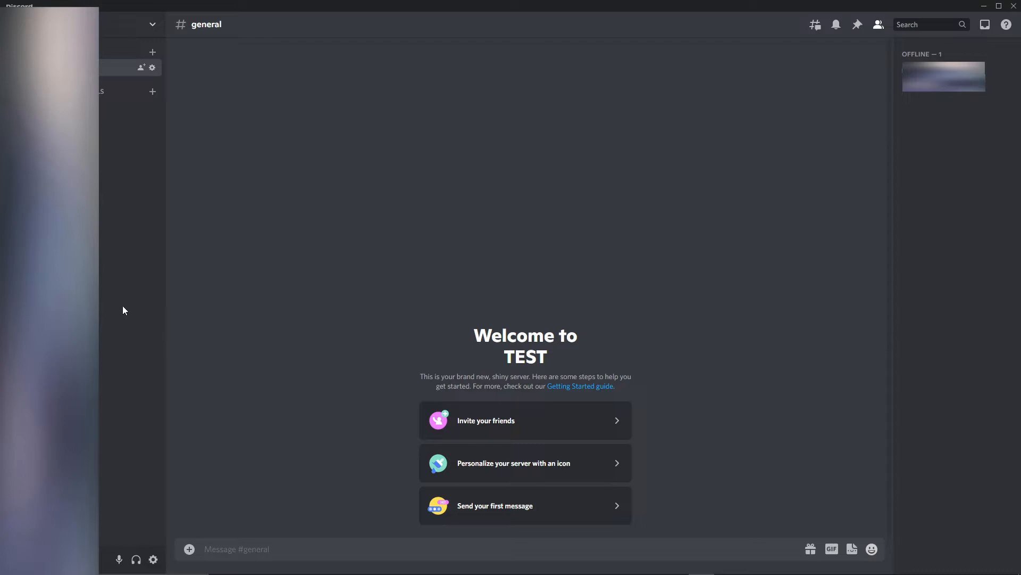
mouse_move(125, 255)
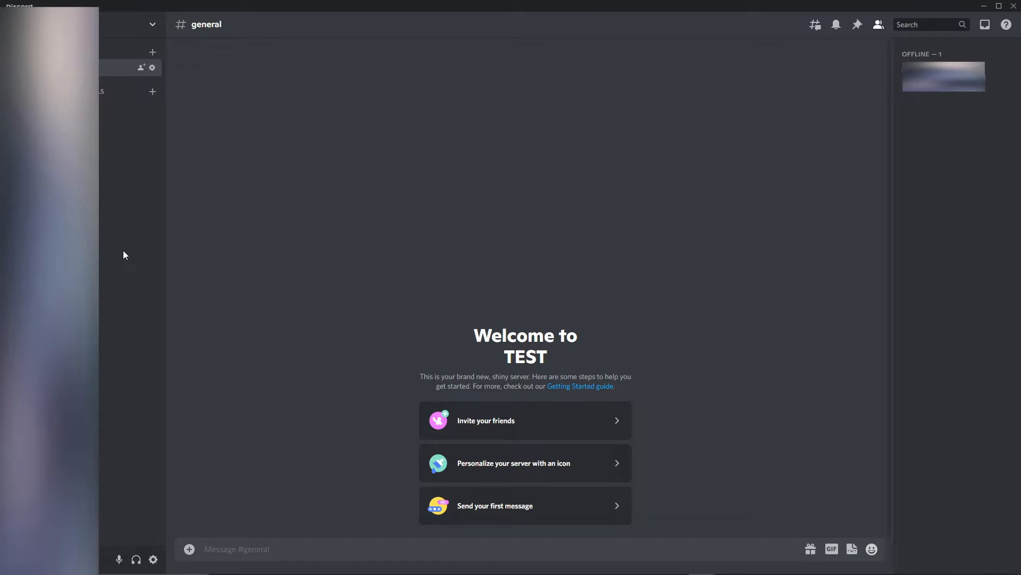
left_click(256, 549)
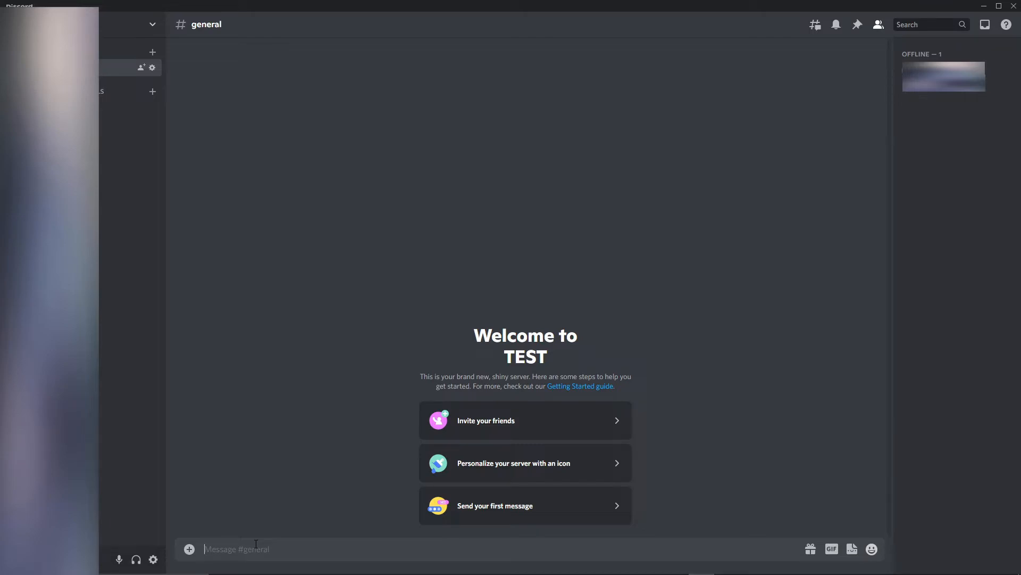
type("<@>")
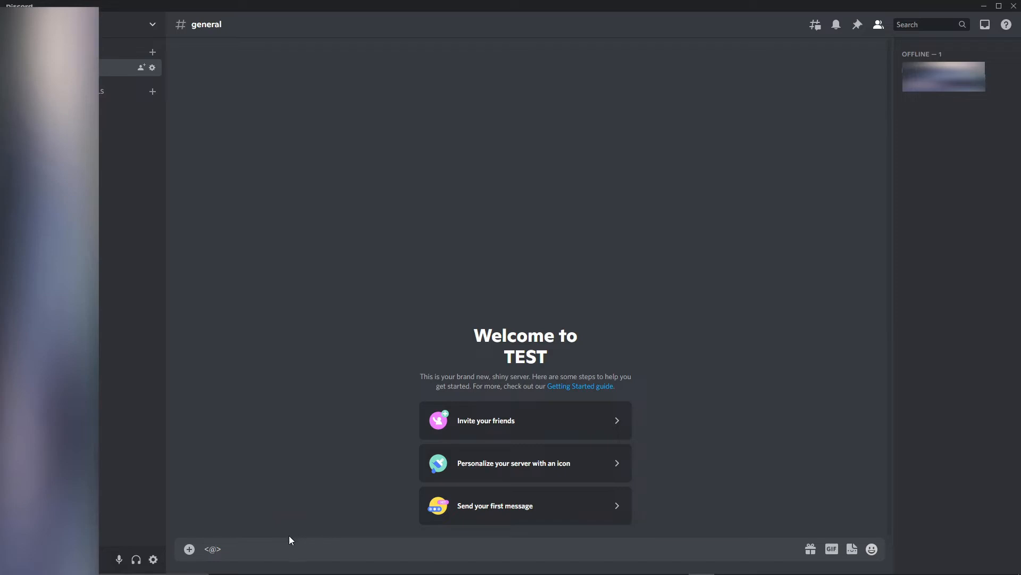
type("@Chapoval")
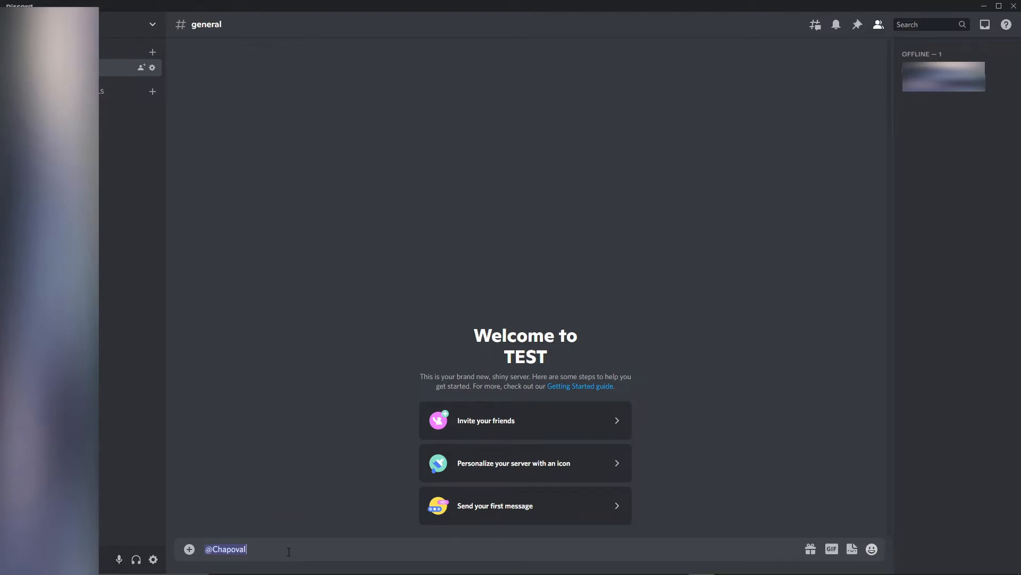
key("Enter")
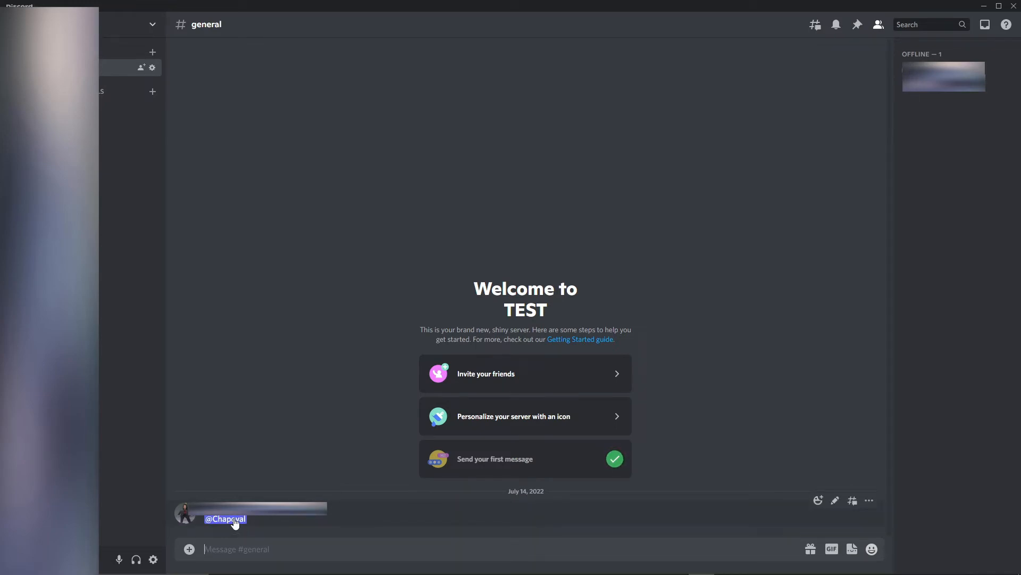
right_click(225, 519)
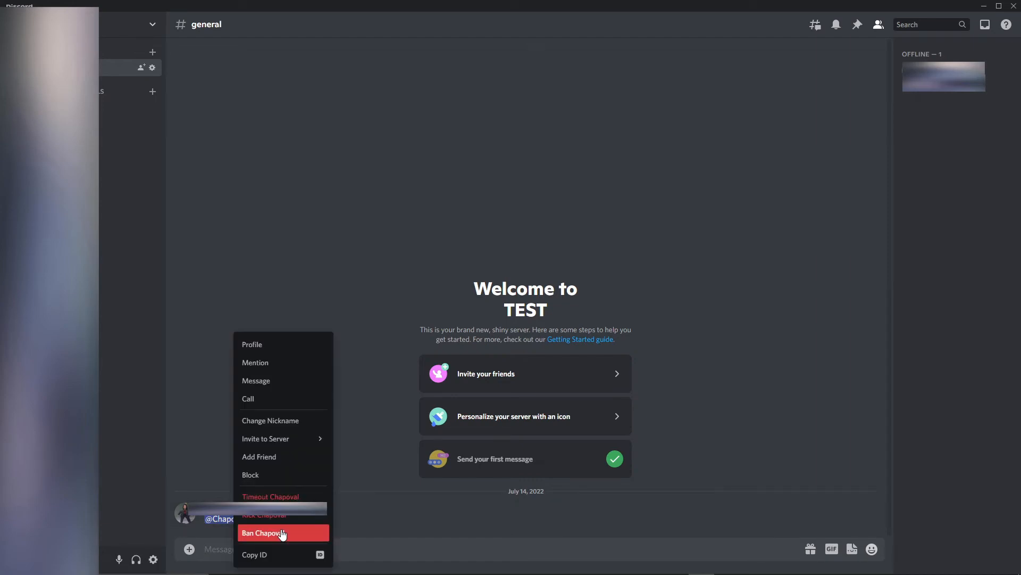
left_click(281, 532)
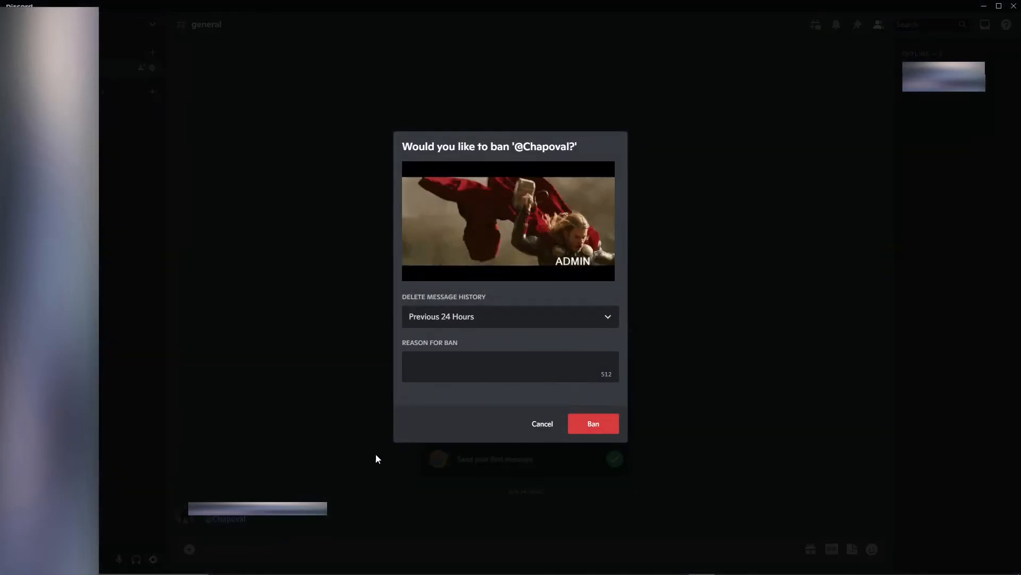
left_click(510, 316)
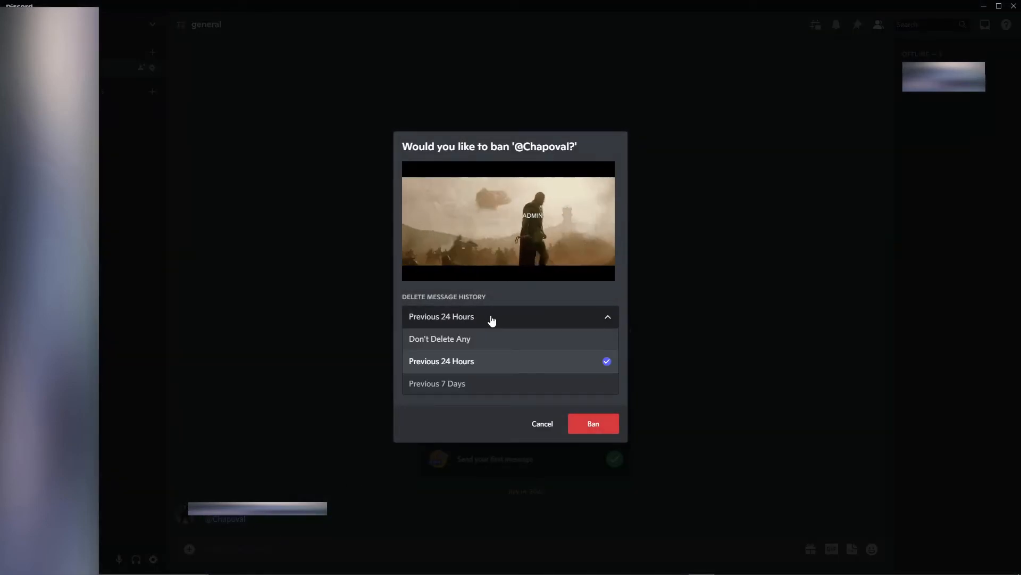